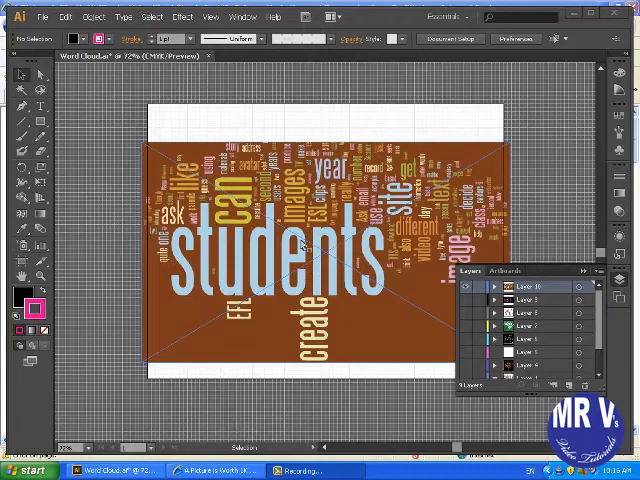
mouse_move(400, 200)
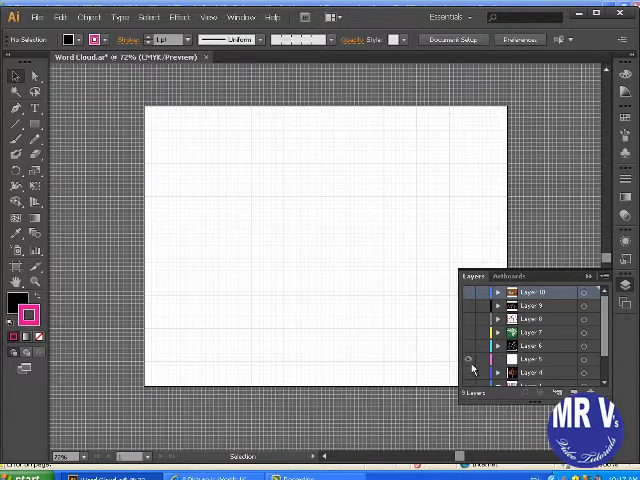
Hide another of the example word cloud layers in the Layers panel
left_click(468, 359)
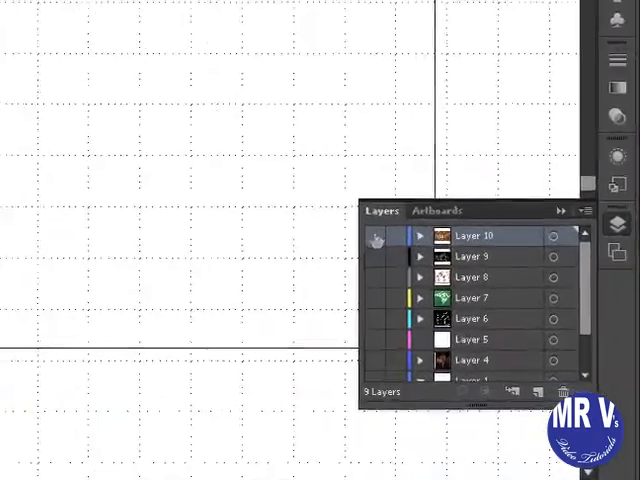
Show Layer 10 again and reset the workspace to Essentials
left_click(374, 236)
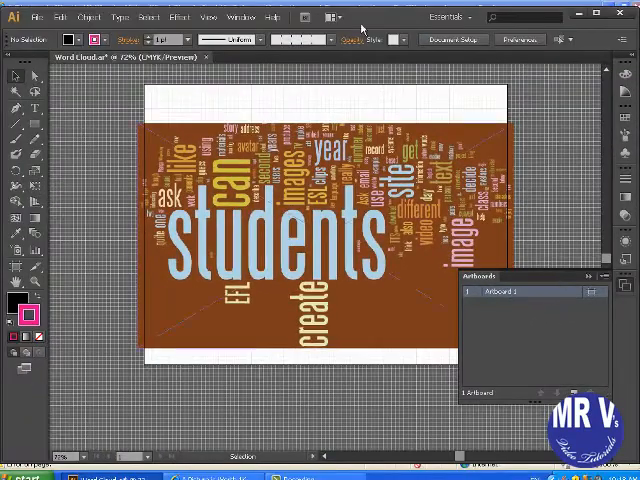
left_click(240, 17)
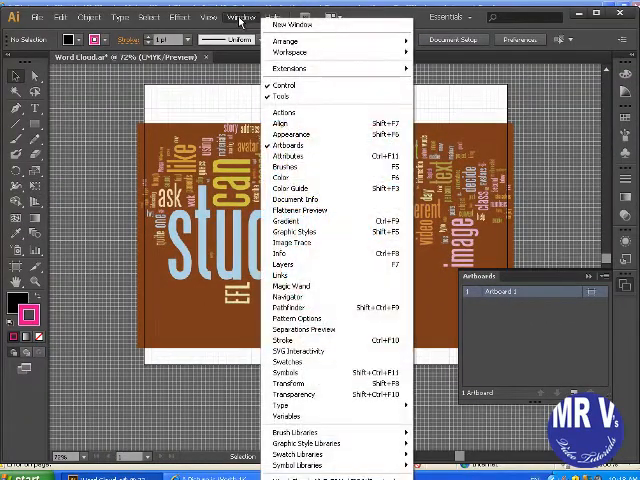
mouse_move(291, 51)
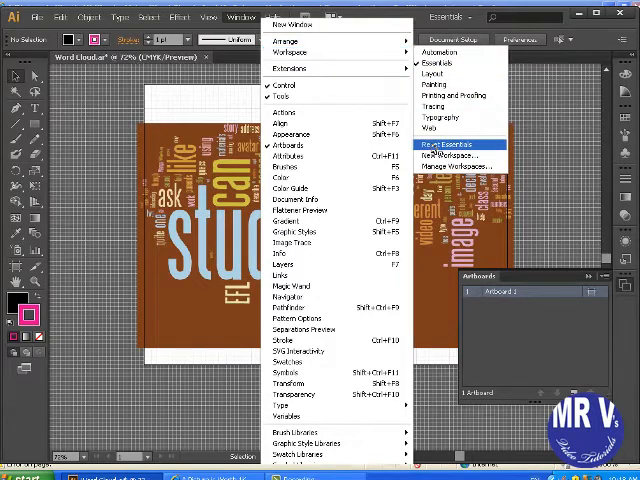
left_click(450, 148)
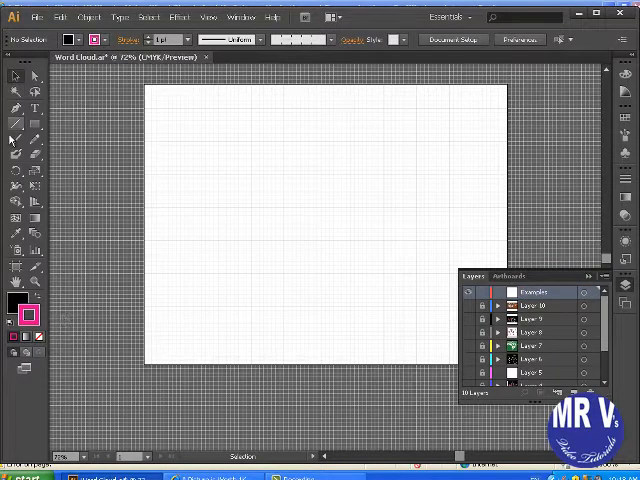
mouse_move(17, 123)
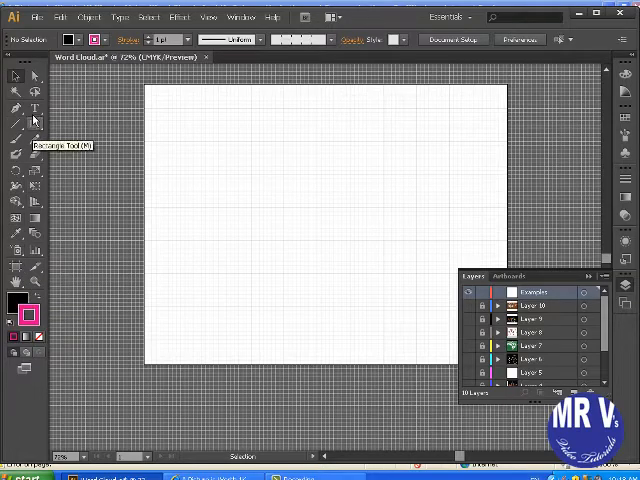
Try the Type on a Path tool and dismiss its needs-a-path warning
left_click(36, 110)
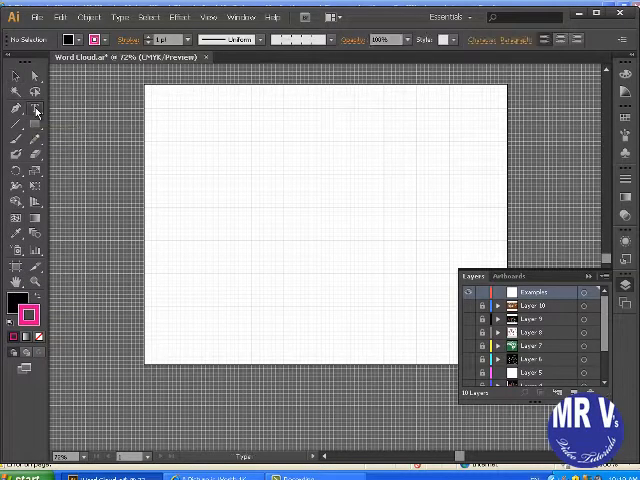
left_click(64, 169)
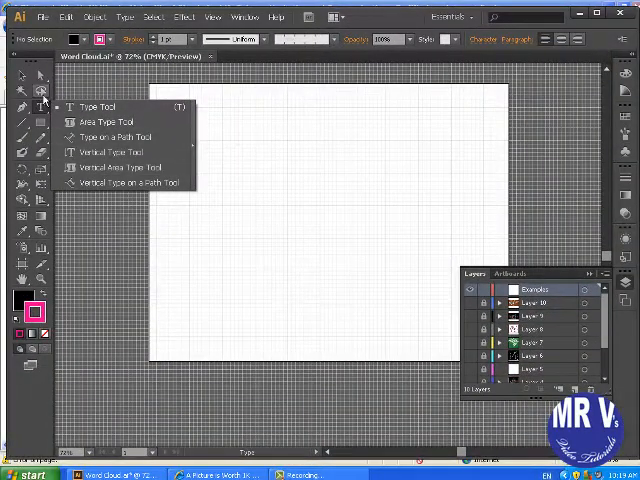
left_click(22, 91)
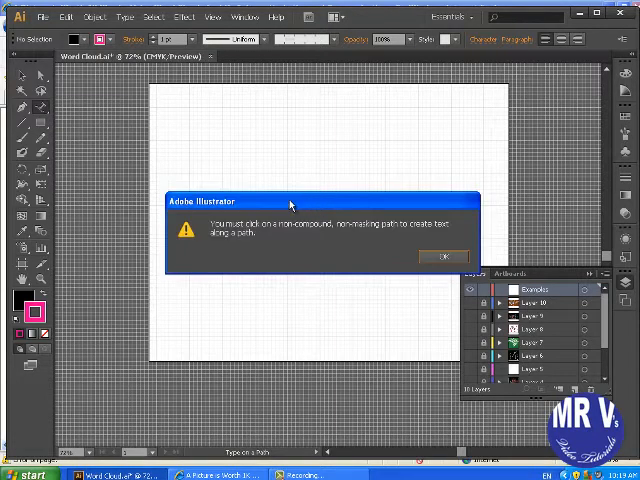
left_click(443, 256)
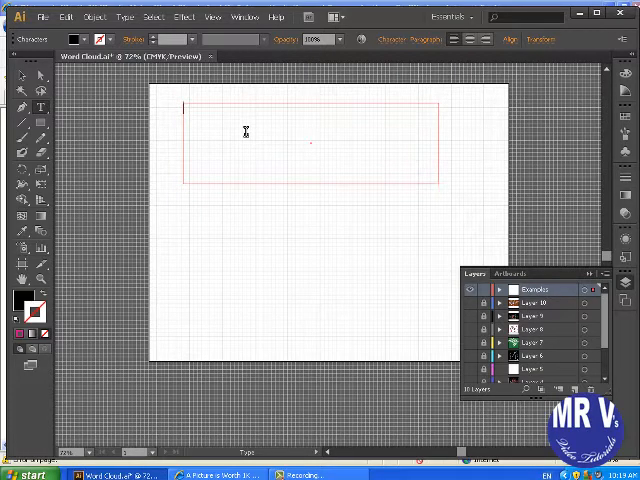
Type HENRY and set it in Impact, 60 pt, with tracking 19
type("HENRY")
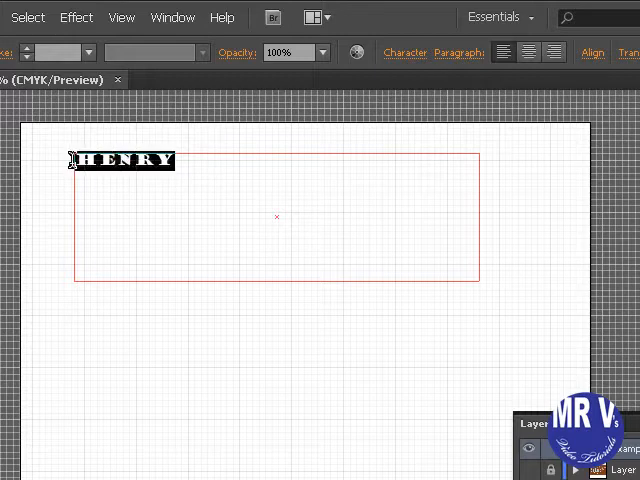
left_click(404, 52)
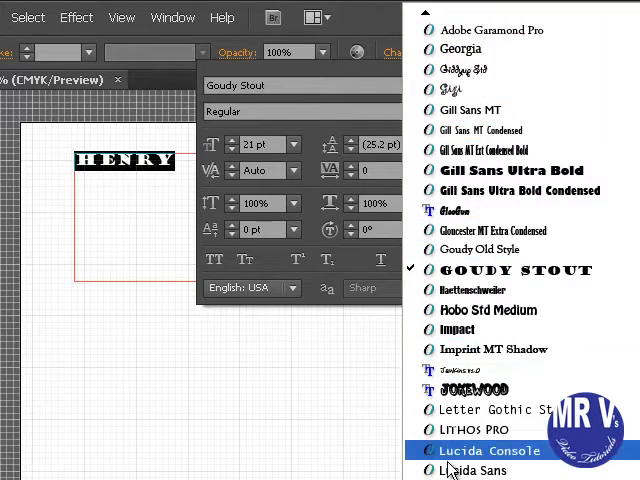
scroll("down", 3)
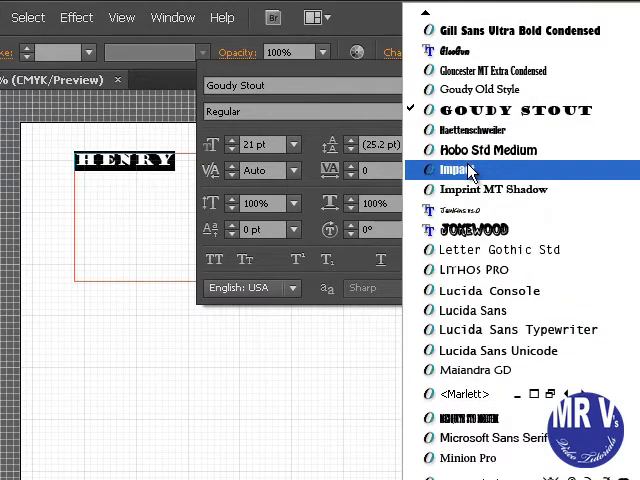
left_click(462, 170)
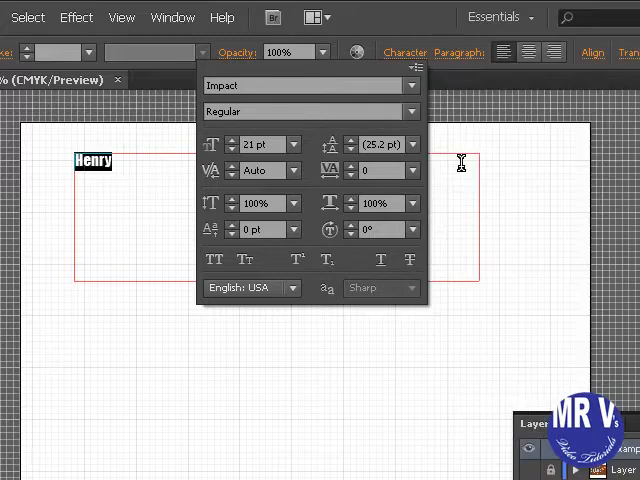
mouse_move(296, 146)
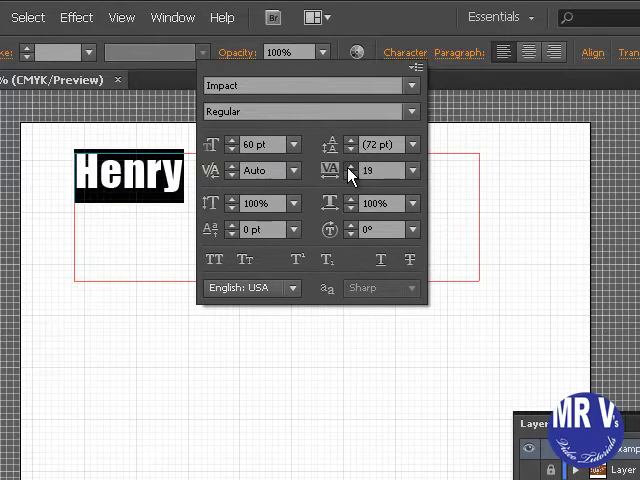
left_click(358, 165)
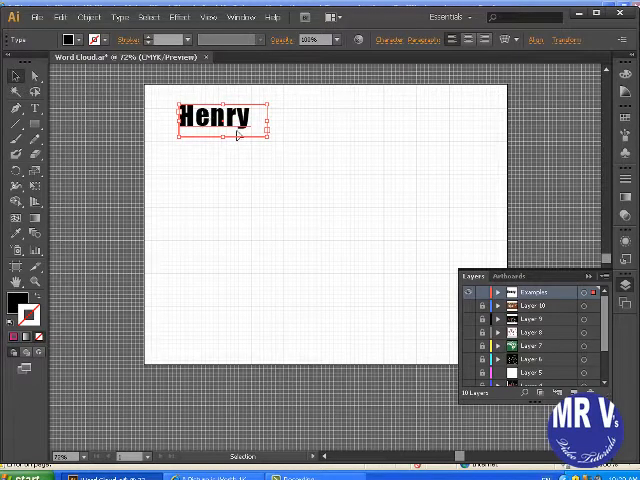
Convert the Henry text into outlined letter shapes with Create Outlines
left_click(188, 17)
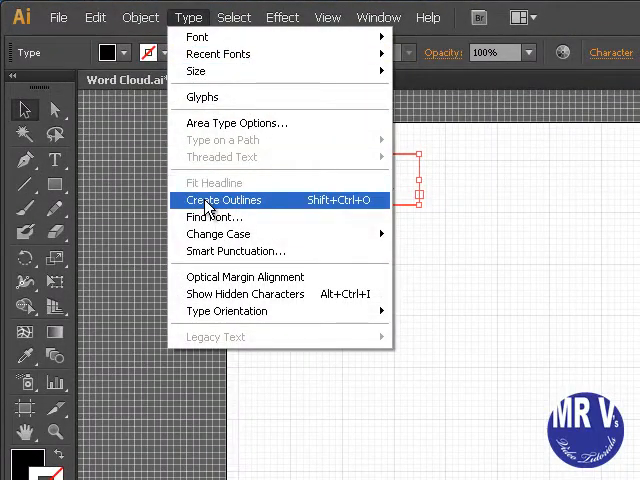
left_click(222, 200)
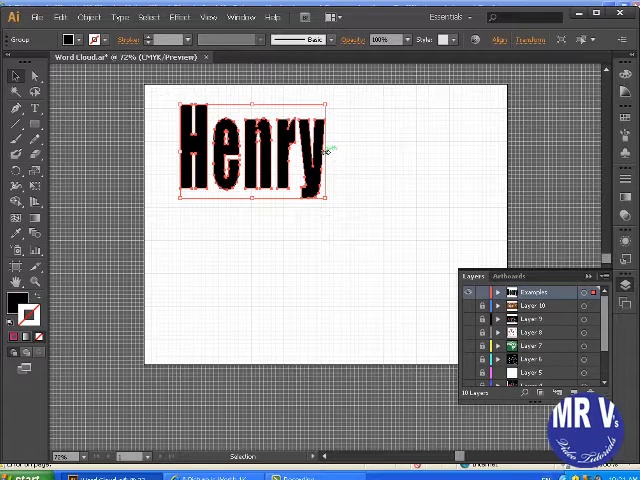
Stretch Henry tall and narrow, rotate it 45°, and move it toward the centre
left_click_drag(336, 150, 410, 158)
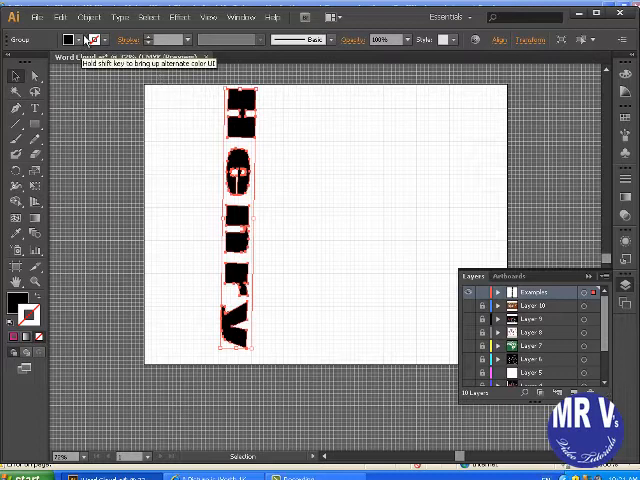
left_click(89, 17)
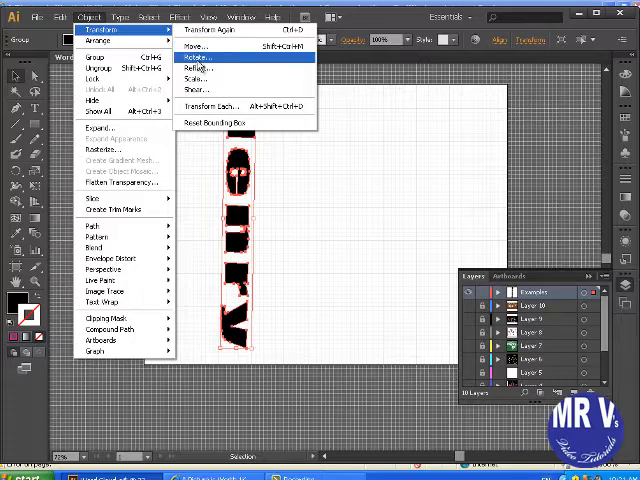
left_click(197, 57)
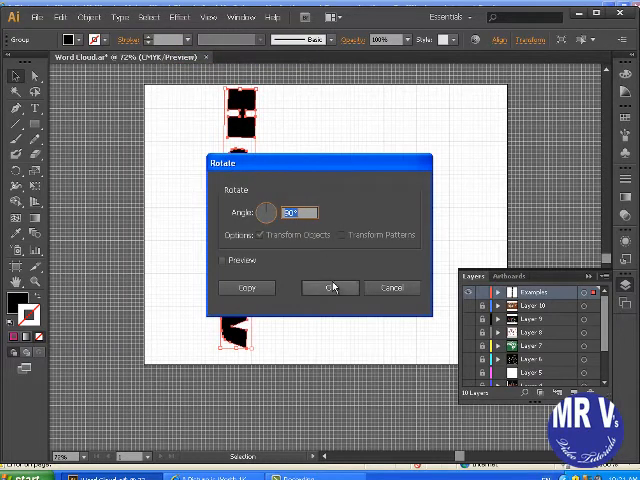
left_click(320, 288)
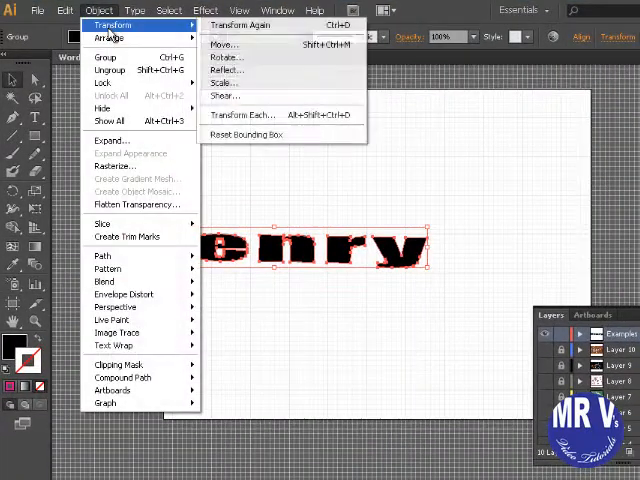
left_click(224, 56)
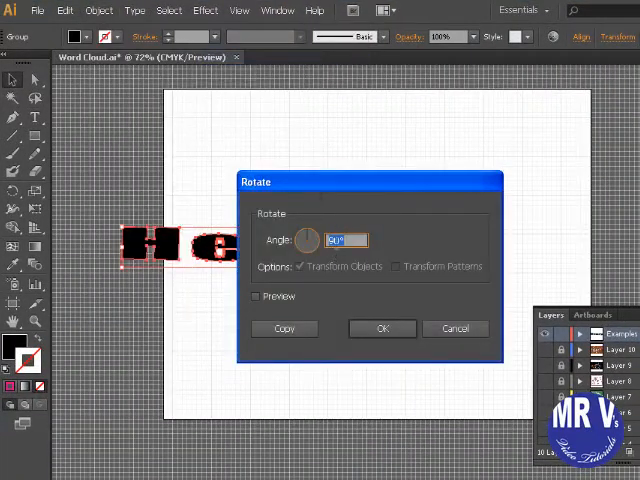
type("30")
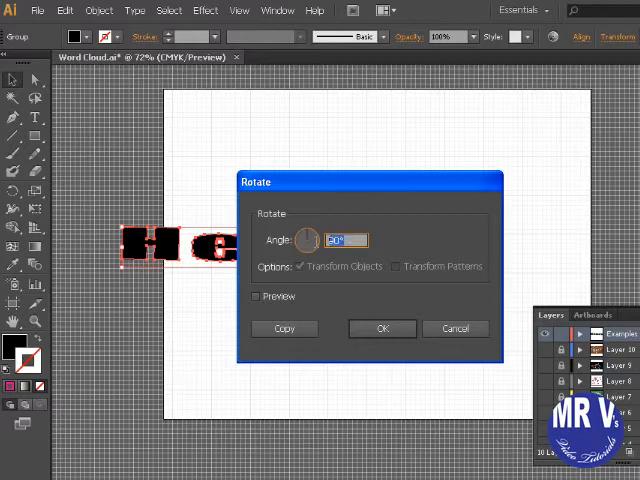
type("90")
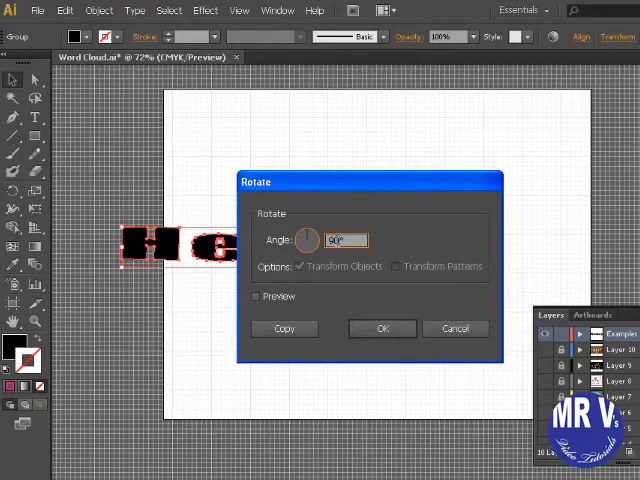
type("45°")
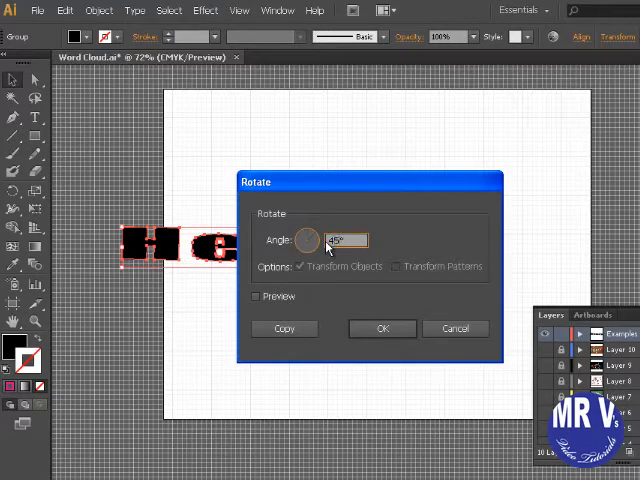
left_click(381, 328)
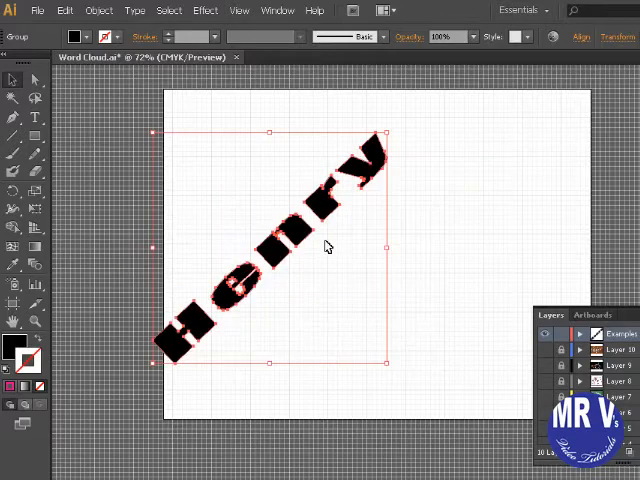
left_click_drag(325, 247, 375, 255)
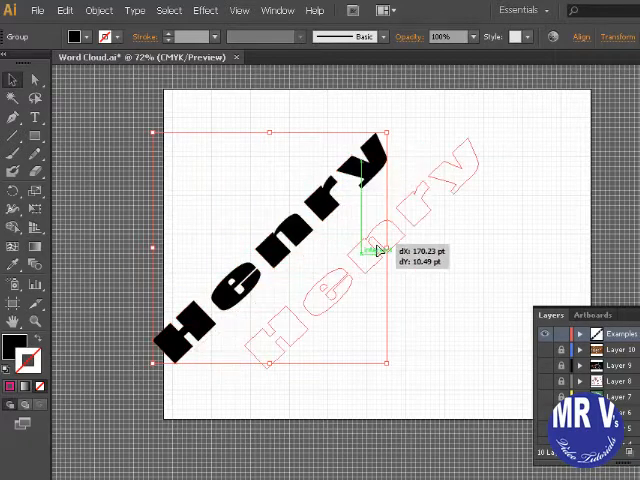
left_click(98, 10)
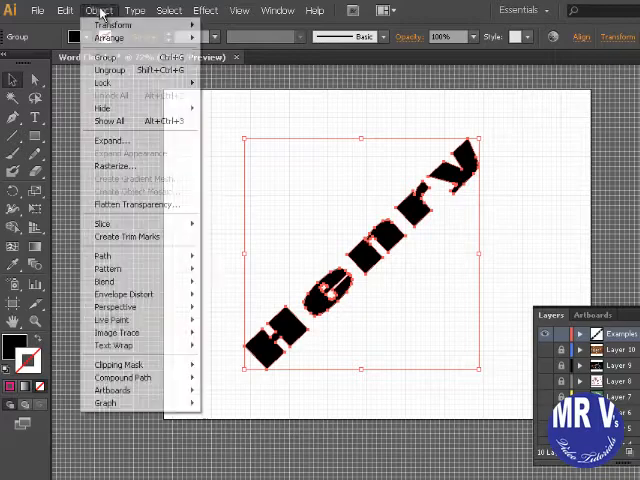
mouse_move(110, 24)
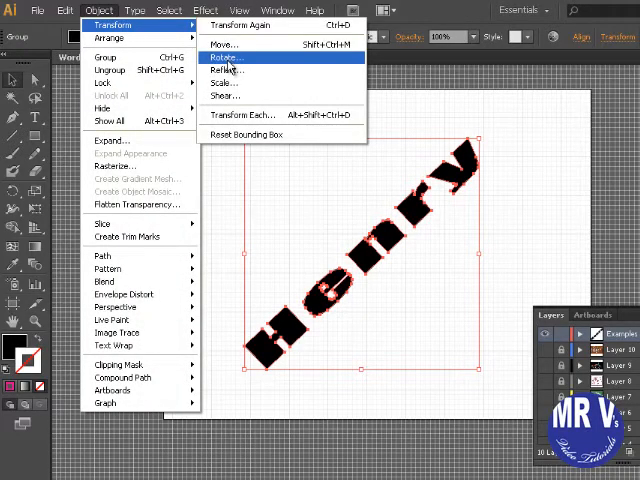
left_click(227, 70)
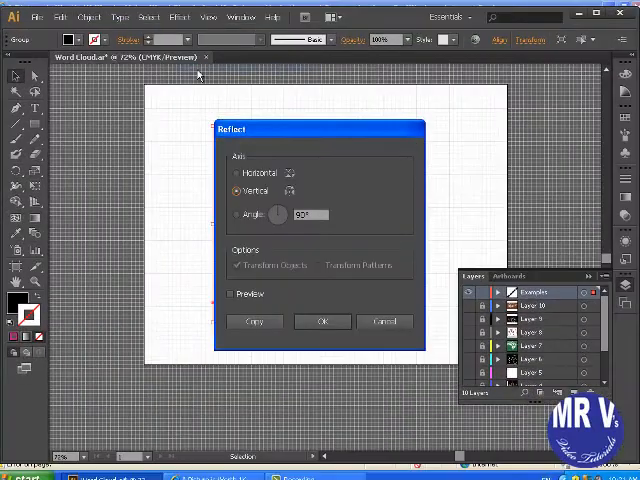
left_click(322, 321)
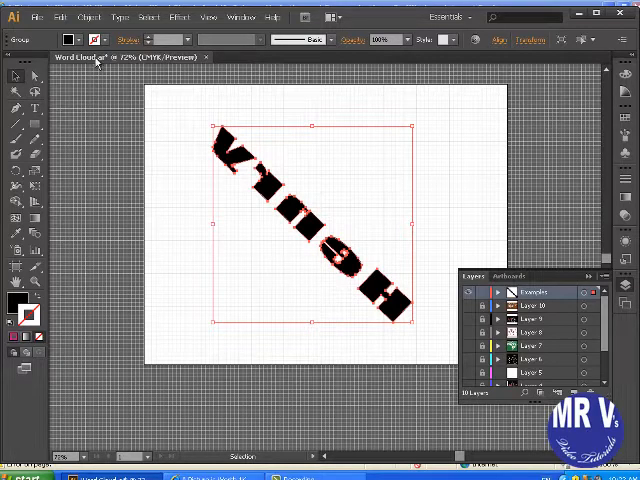
left_click(60, 17)
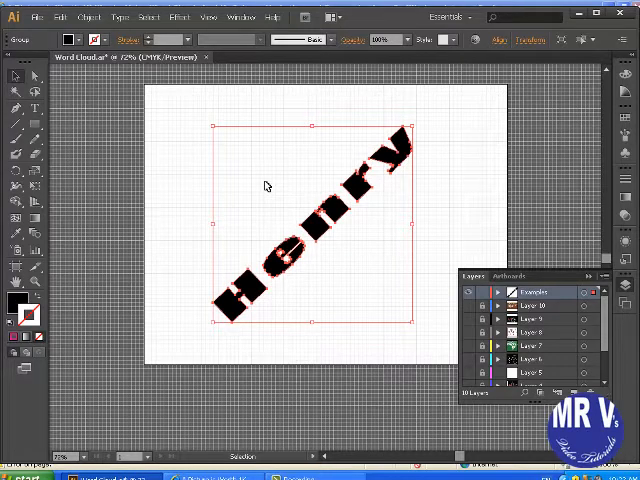
mouse_move(476, 133)
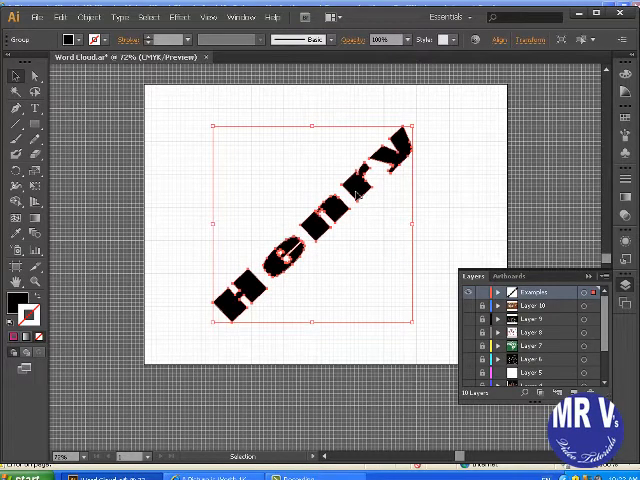
Select the tilted Henry group for duplication
left_click(14, 92)
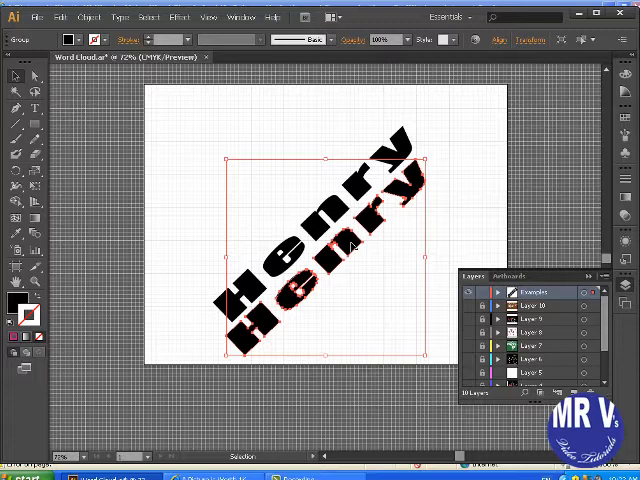
mouse_move(479, 131)
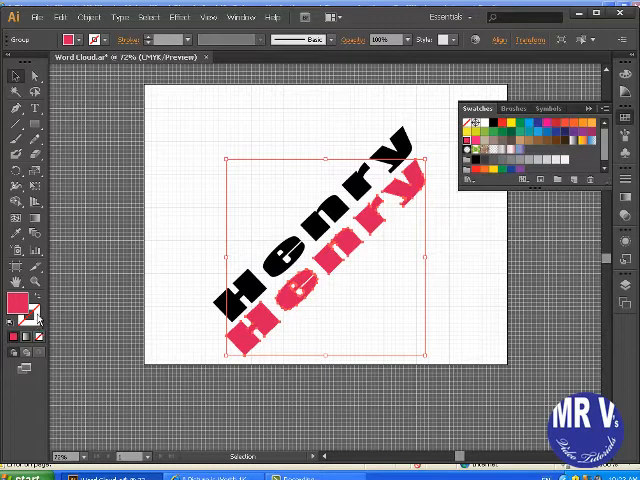
mouse_move(26, 323)
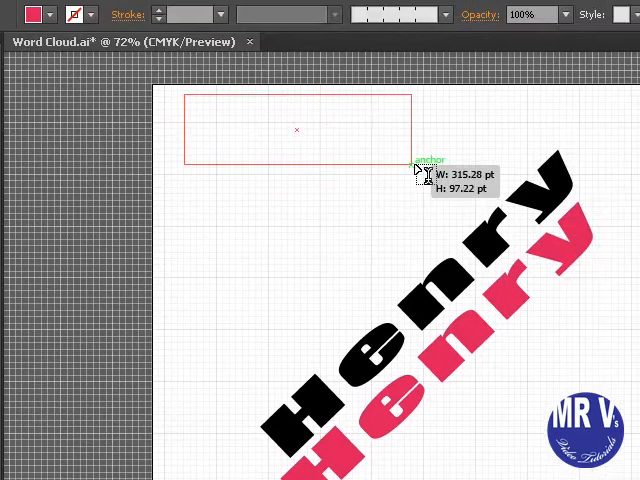
Type placeholder text and set it in Myriad Pro Bold Condensed Italic
type("j;llkdj")
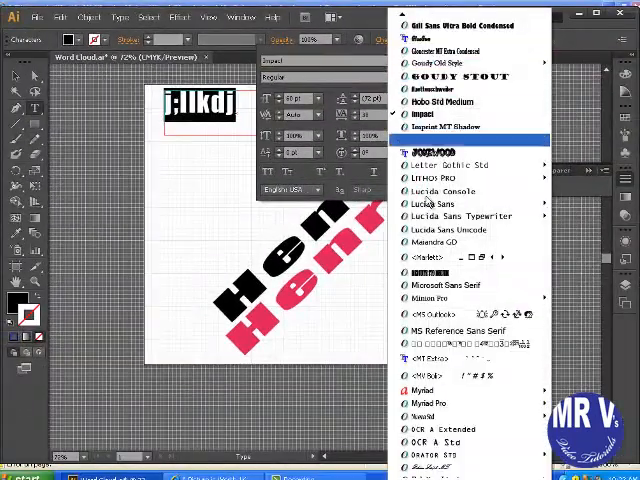
left_click(430, 403)
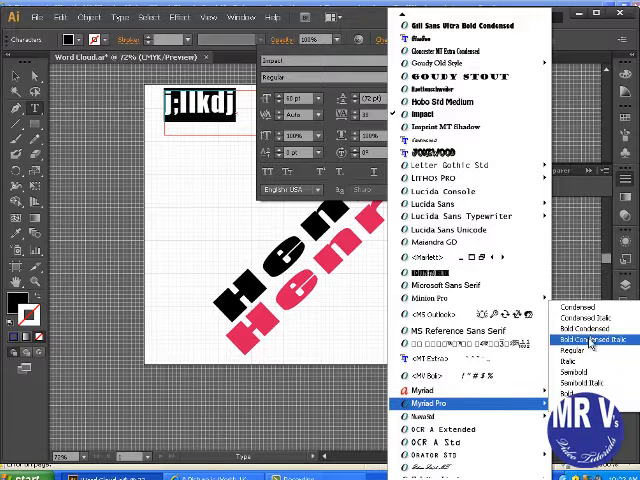
left_click(577, 338)
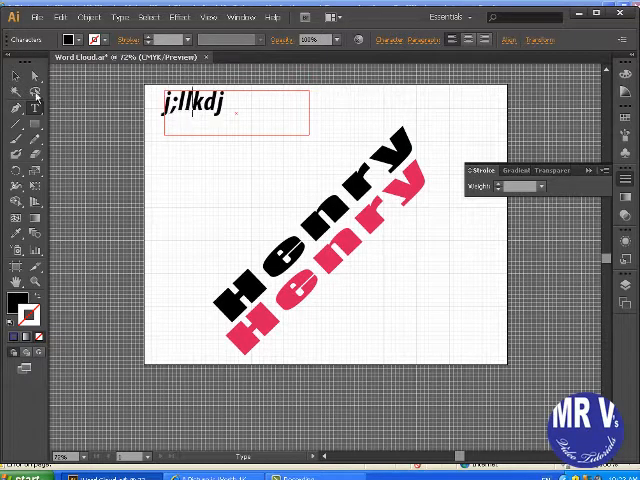
left_click(120, 17)
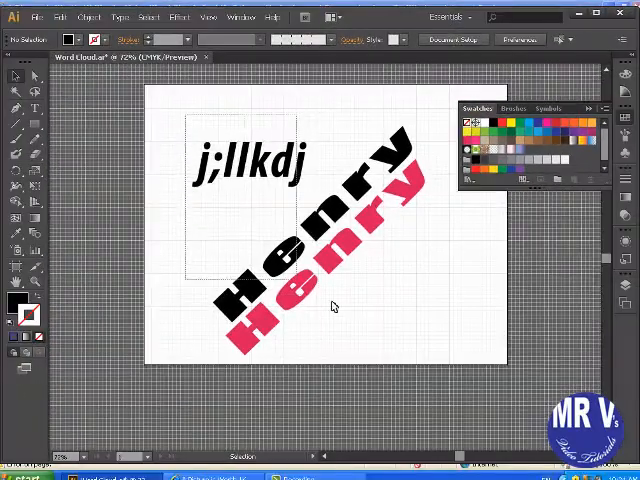
Show the Template layer containing the FAMILY outline
key("ctrl+a")
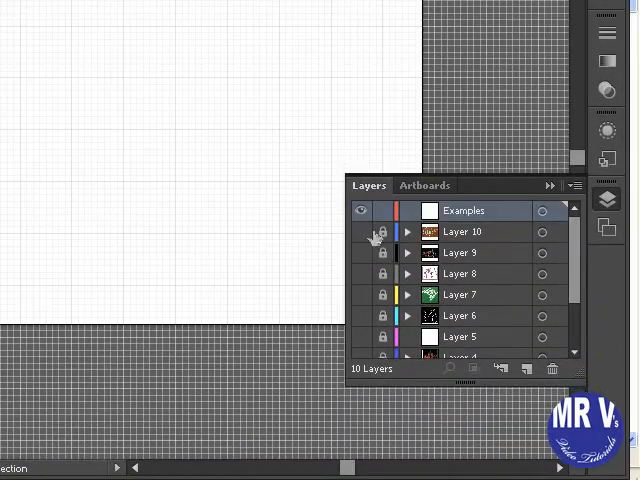
left_click(380, 232)
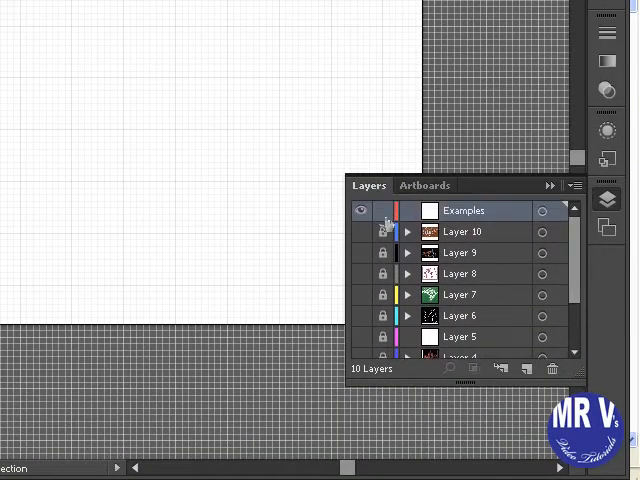
scroll("down", 3)
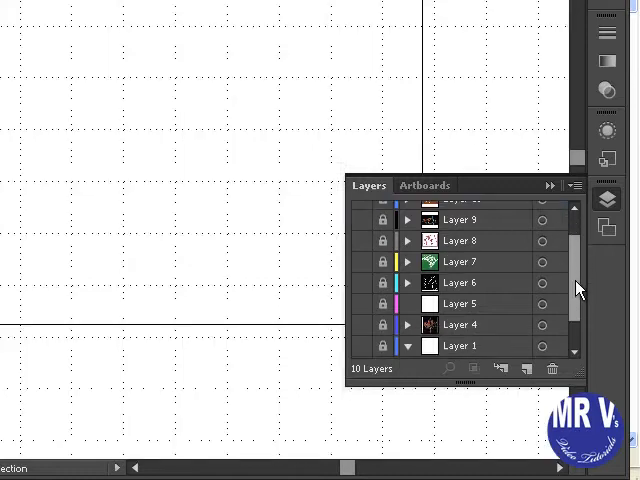
scroll("down", 3)
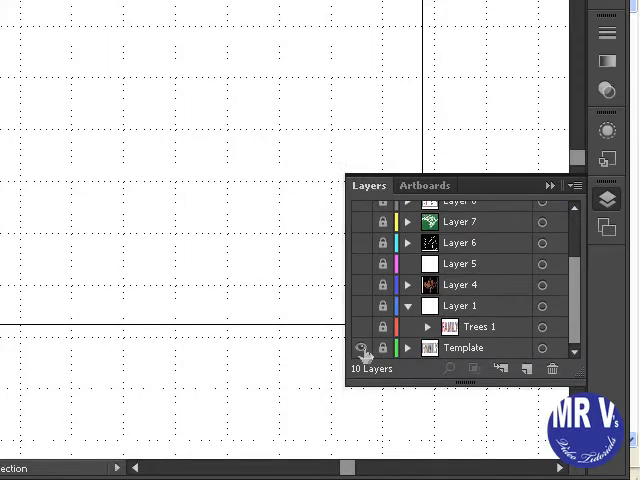
left_click(361, 347)
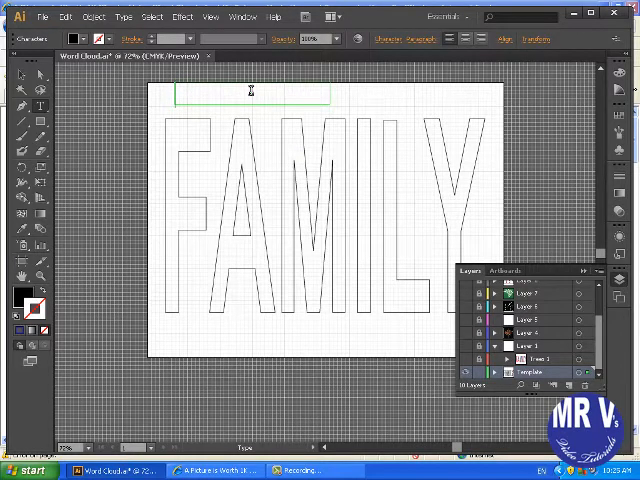
Type the word FAMILY and finish editing the text
type("F")
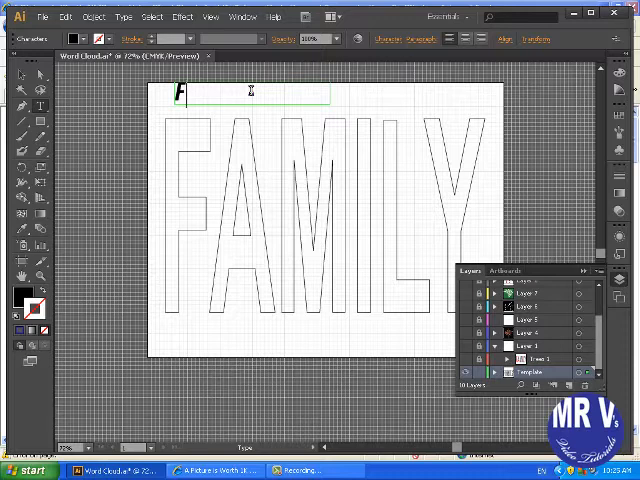
type("AM")
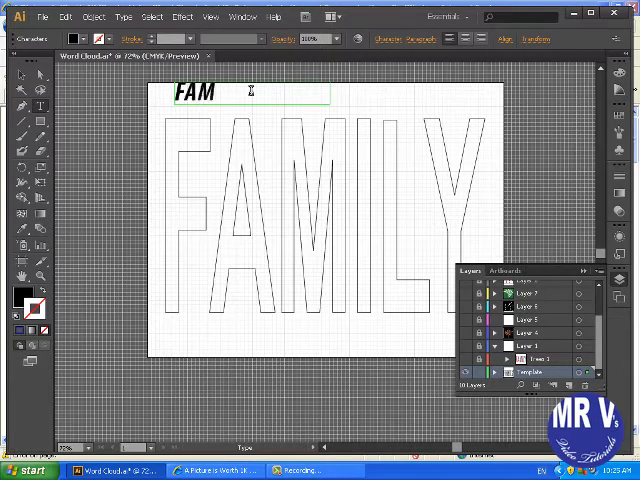
type("ILY")
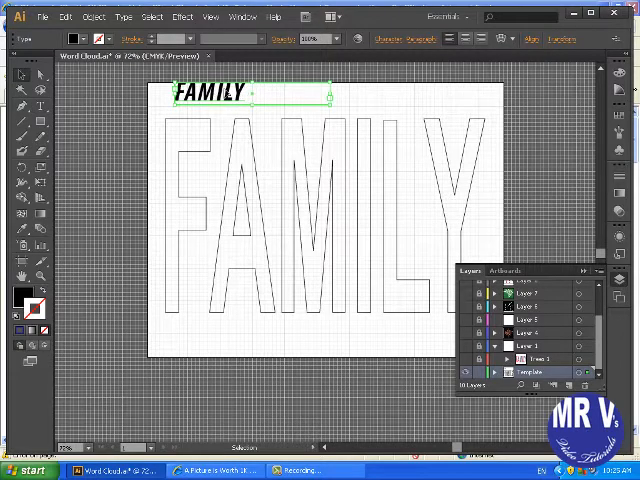
left_click(120, 17)
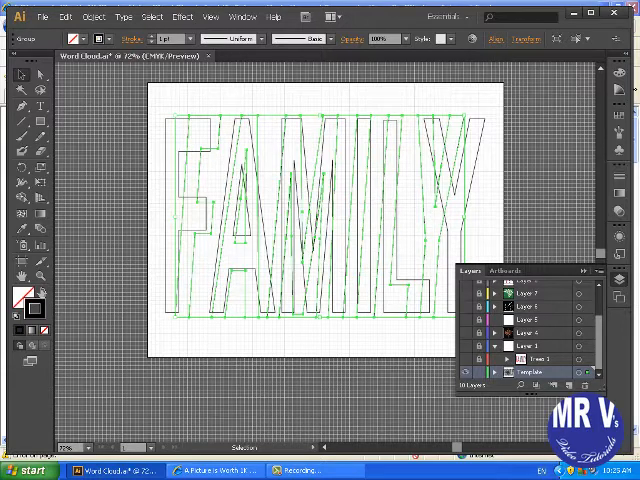
left_click(95, 278)
type("Example")
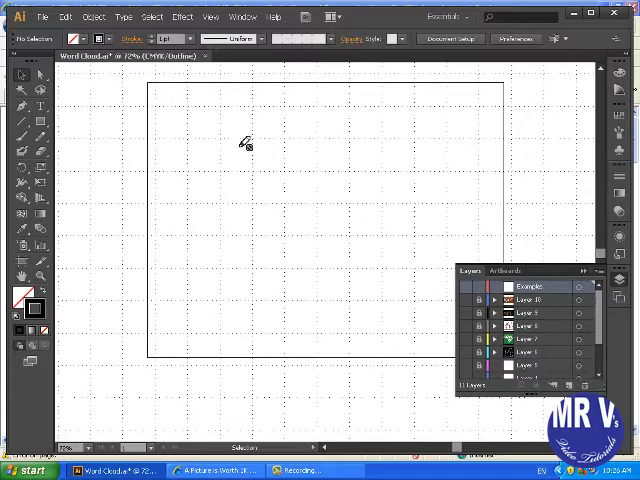
mouse_move(317, 240)
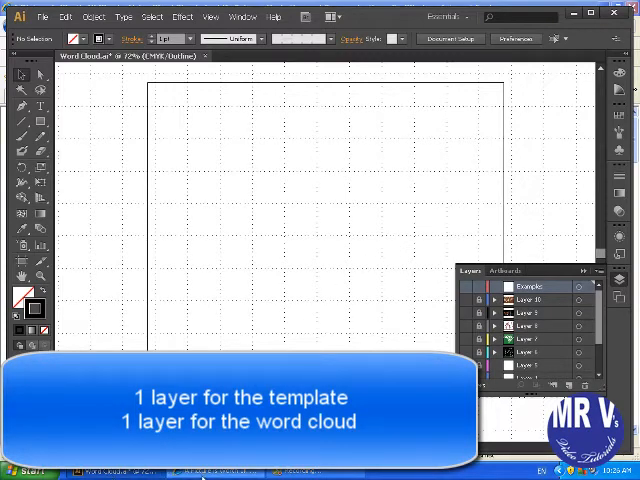
type("www.go")
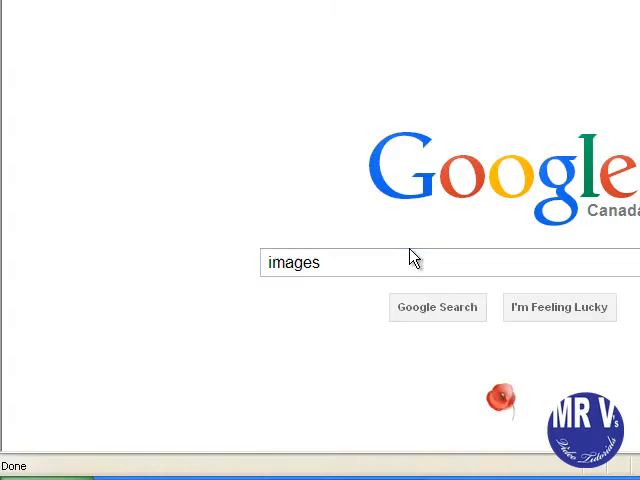
Run a Google Images search for 'heart' and open the plain red heart result
left_click(437, 307)
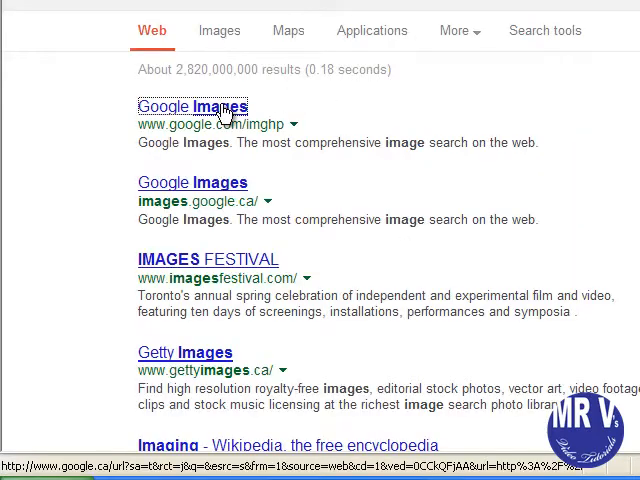
left_click(191, 107)
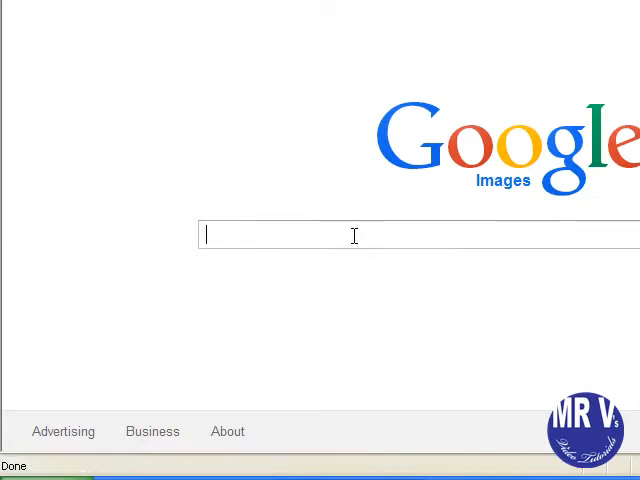
type("hear")
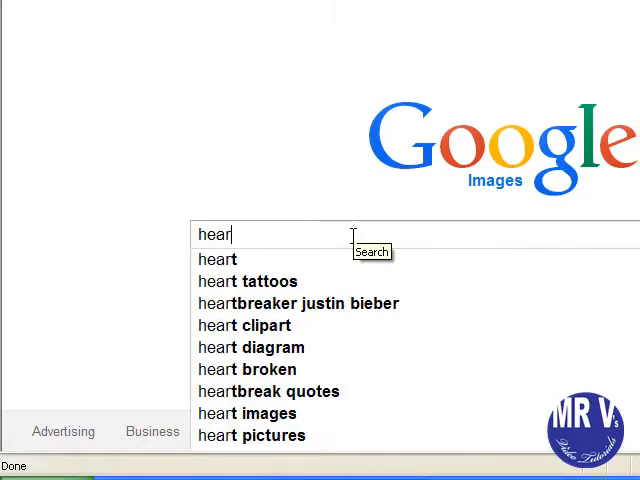
type("t")
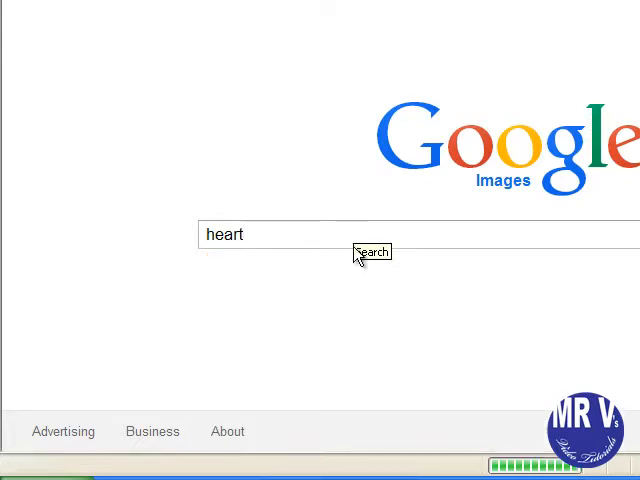
left_click(370, 251)
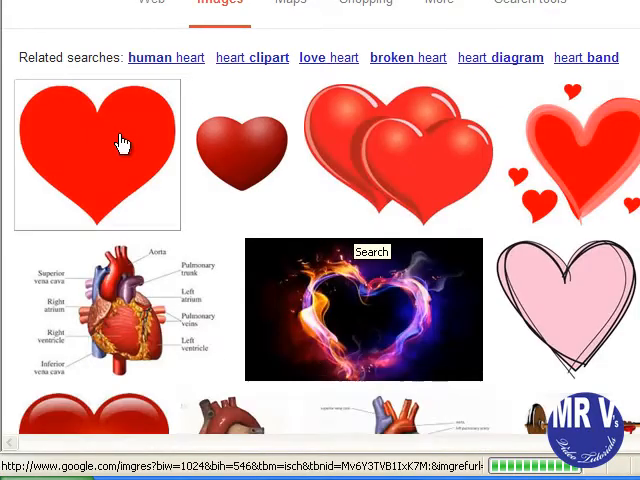
left_click(97, 155)
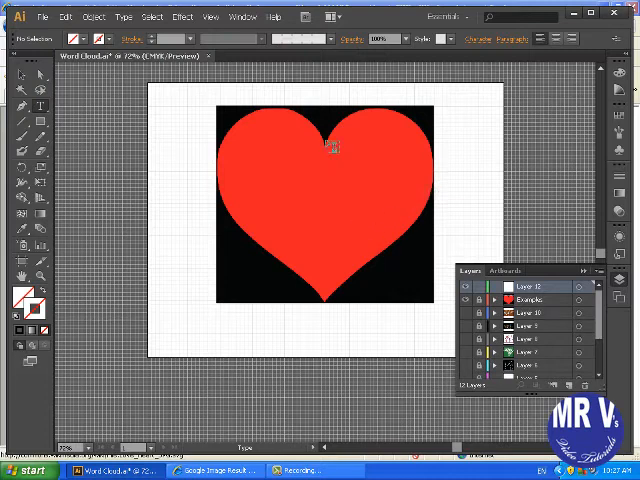
mouse_move(380, 205)
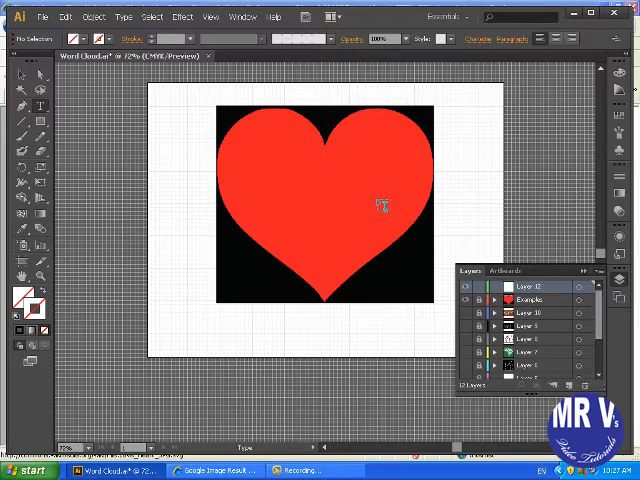
mouse_move(325, 180)
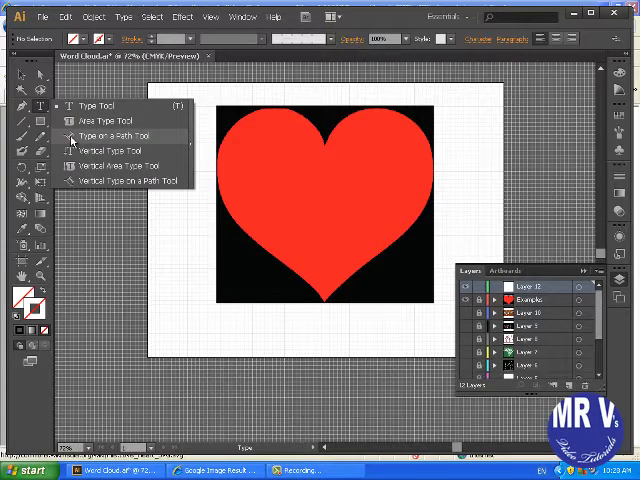
Choose Type on a Path, then switch to the Arc tool to trace the heart's upper-left edge
left_click(103, 135)
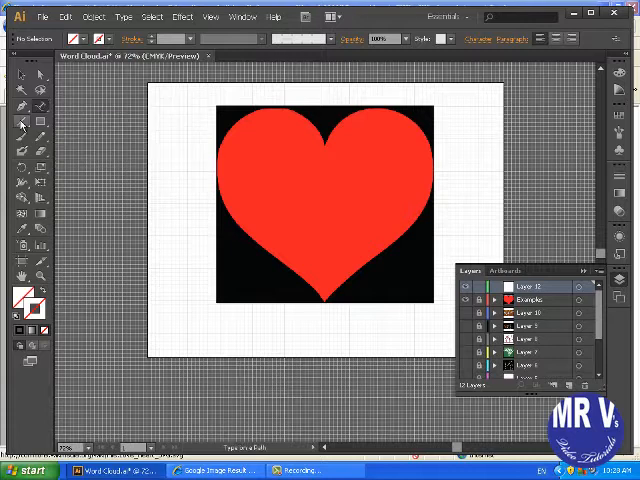
left_click(22, 122)
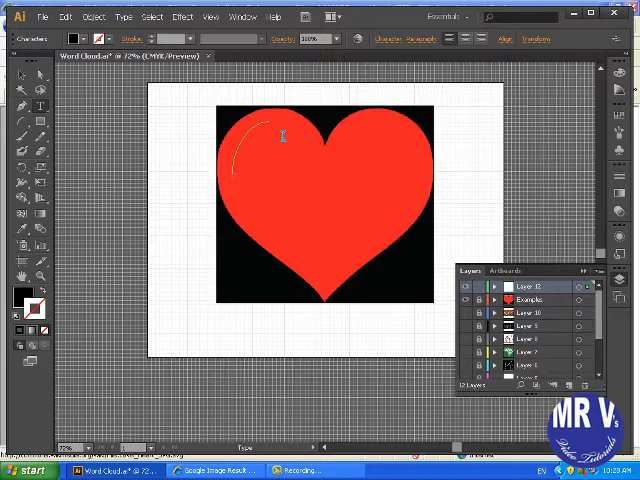
Type HEART along the arc and delete the zigzag line of sample text
type("HEART")
type("DHFSJKLAHF;LKSDAJFL;KDJL;KDA")
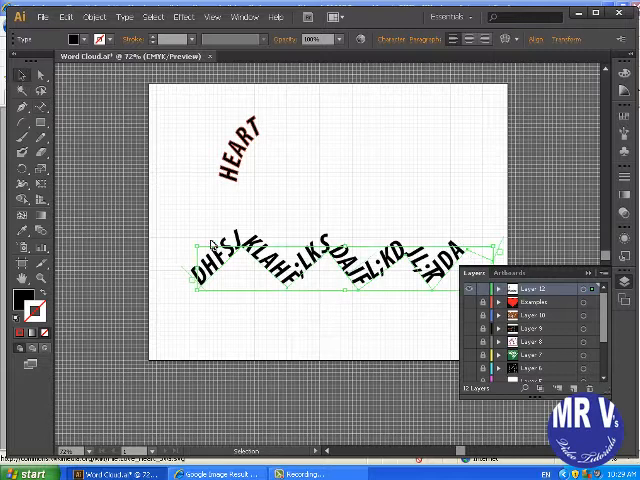
key("Delete")
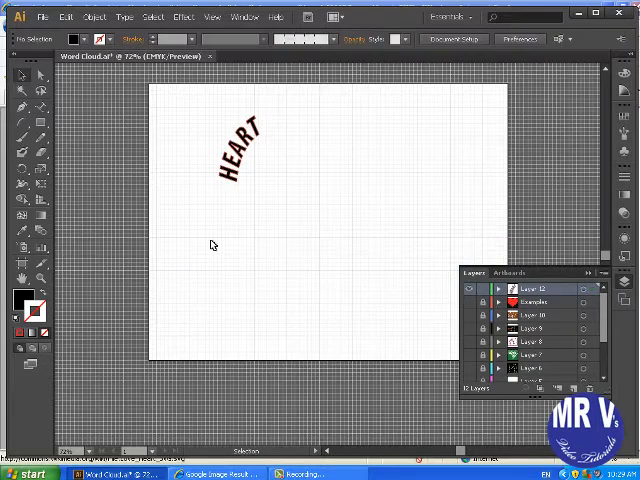
left_click(238, 150)
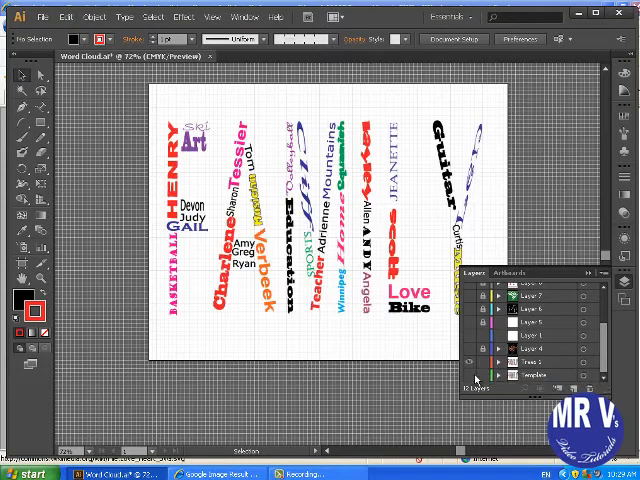
Make the Trees 1 layer visible and duplicate it as Trees 1 copy
left_click(535, 362)
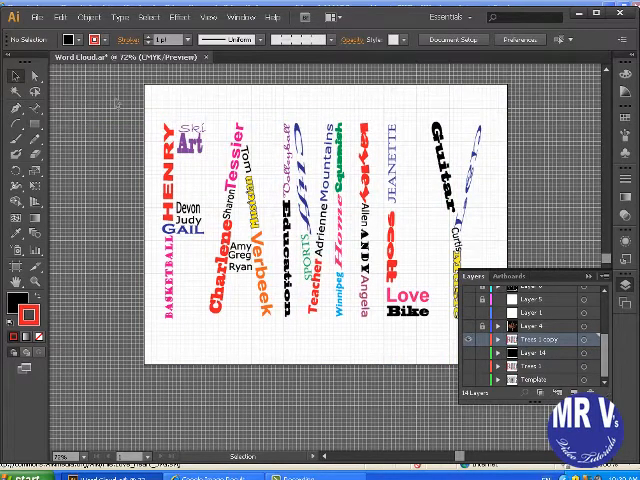
left_click_drag(115, 97, 448, 384)
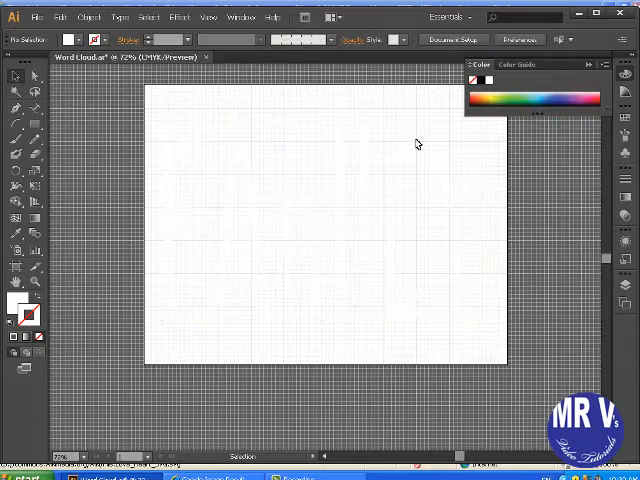
Fill the words white over a black background, color Art red, and deselect
left_click(624, 288)
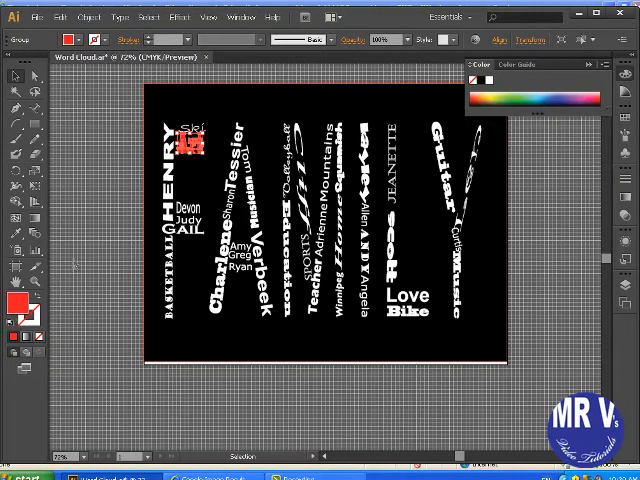
left_click(190, 142)
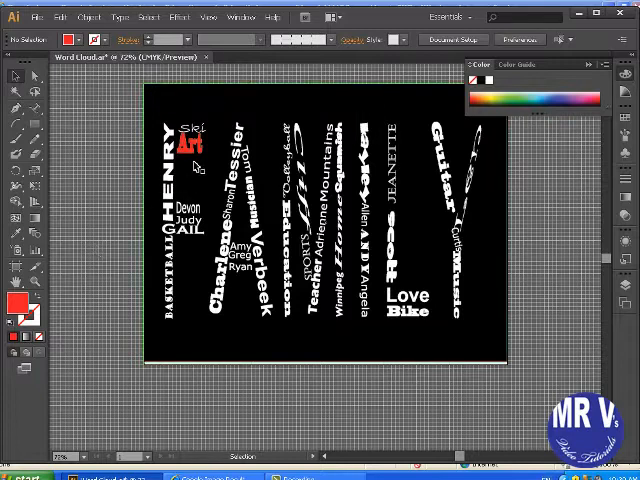